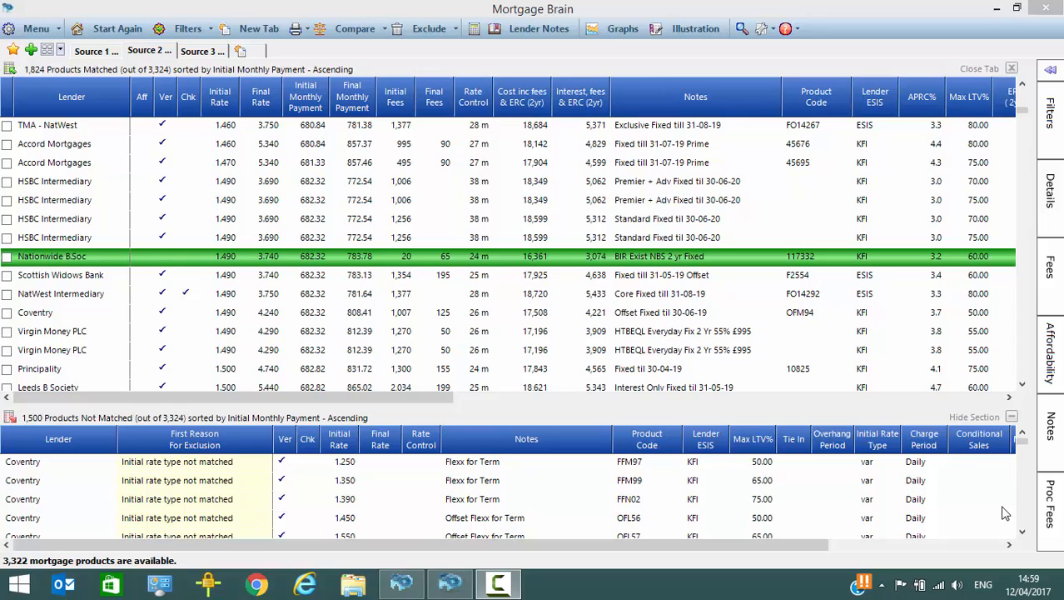
mouse_move(887, 357)
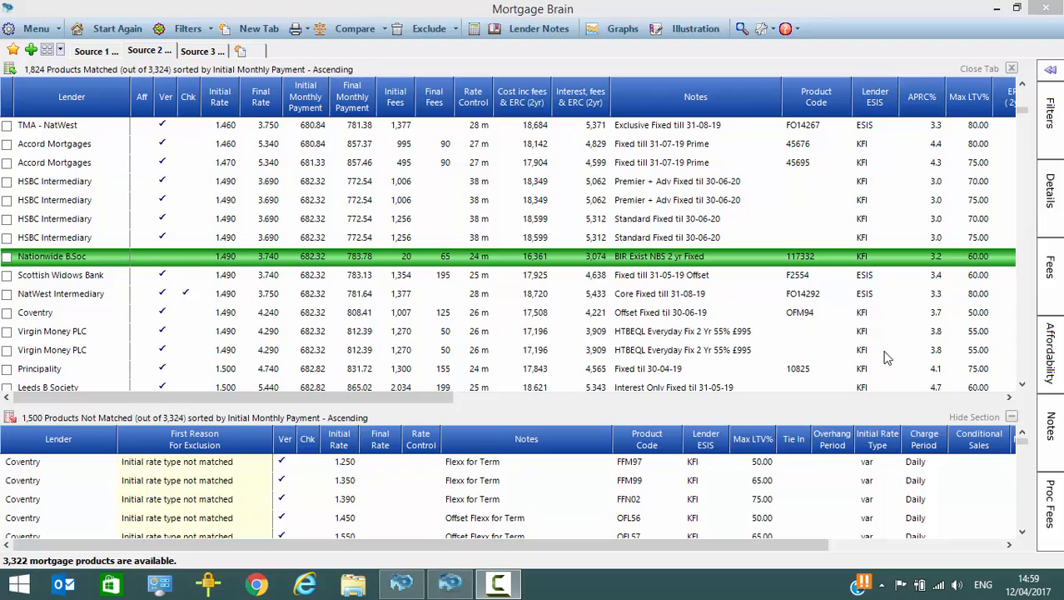
mouse_move(883, 125)
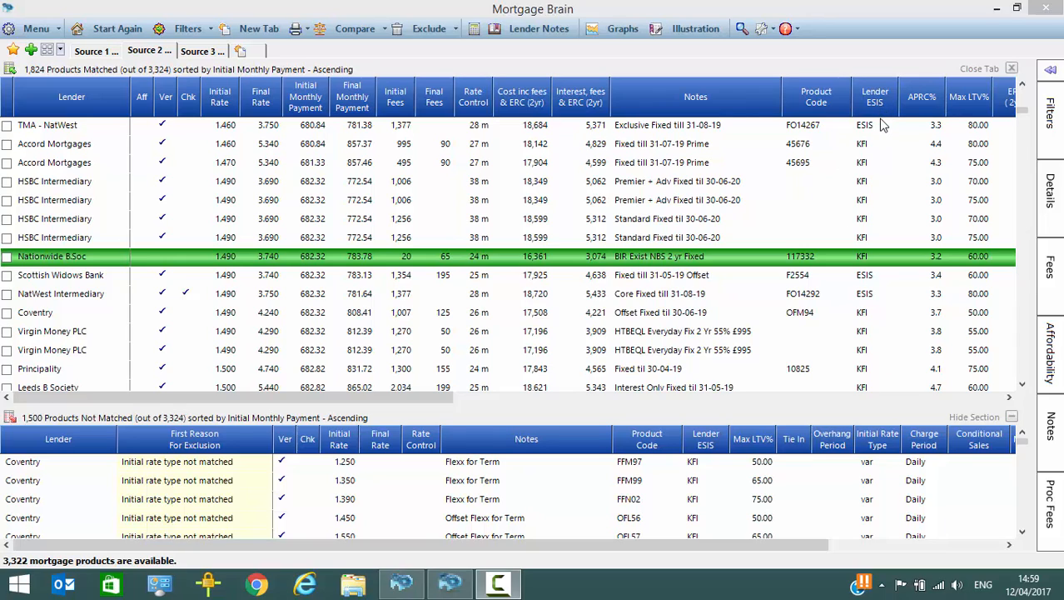
mouse_move(881, 133)
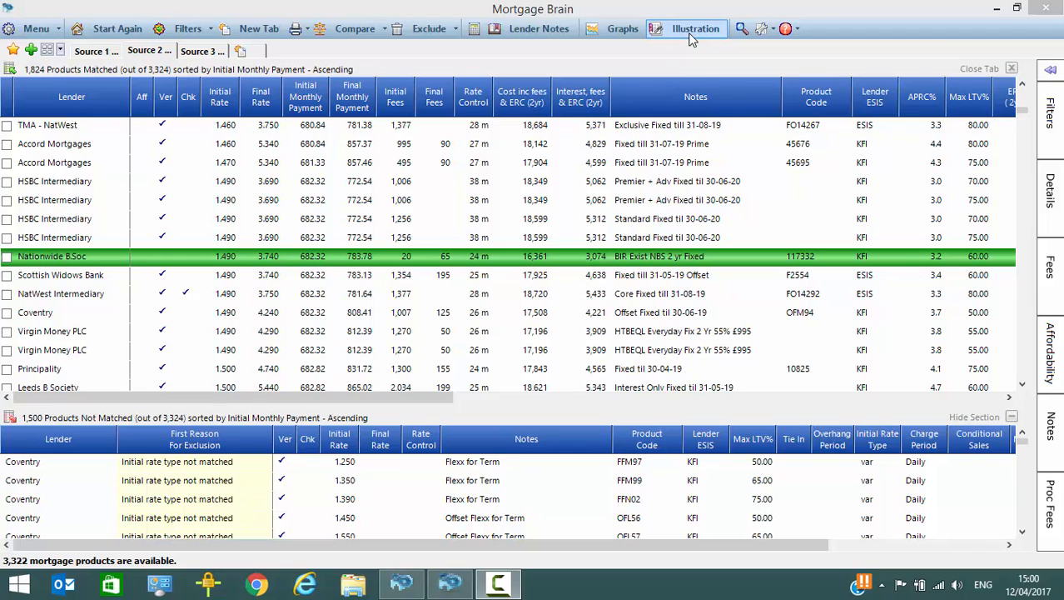
Start an illustration and choose MortgageBrain Illustration instead of a Nationwide KFI via MTE.
click(696, 28)
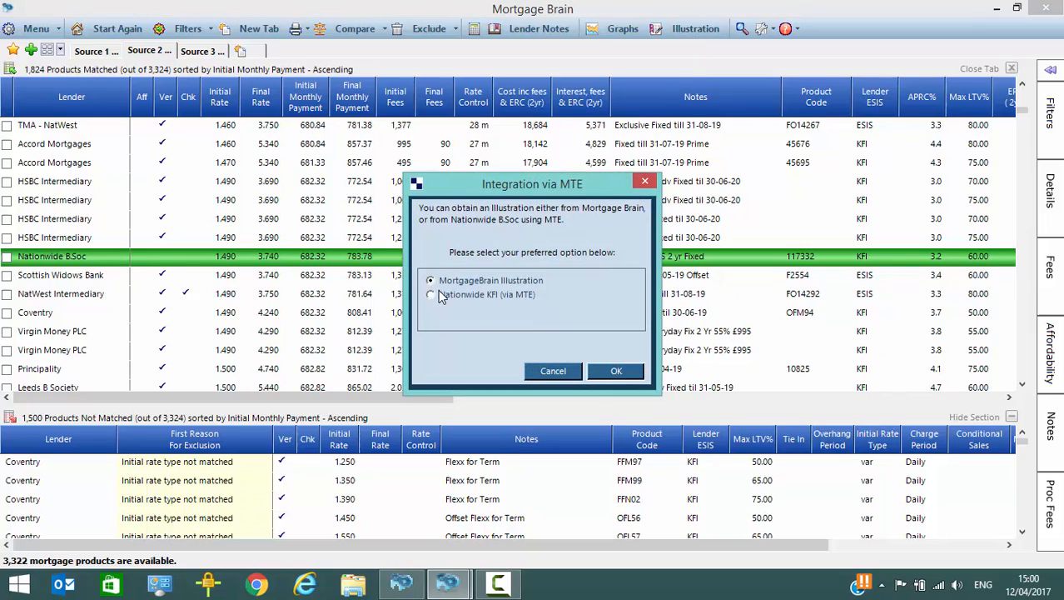
mouse_move(433, 321)
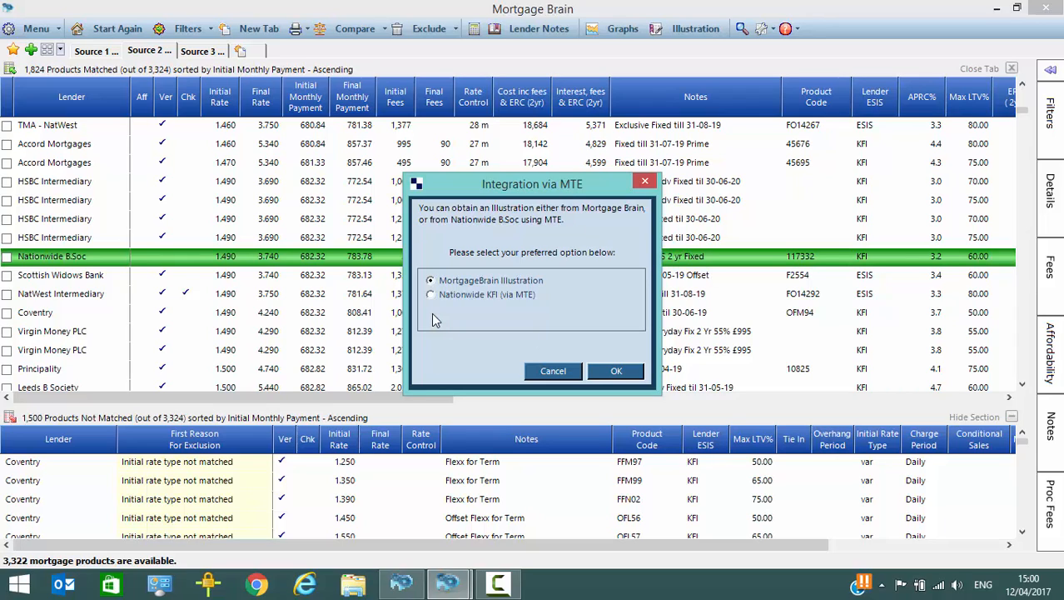
mouse_move(445, 306)
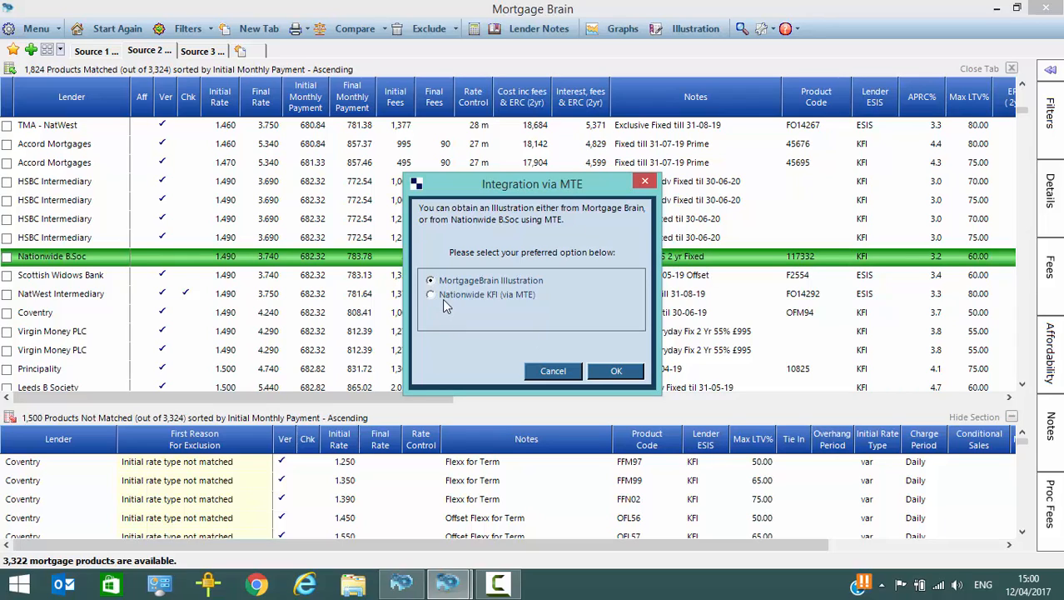
mouse_move(532, 300)
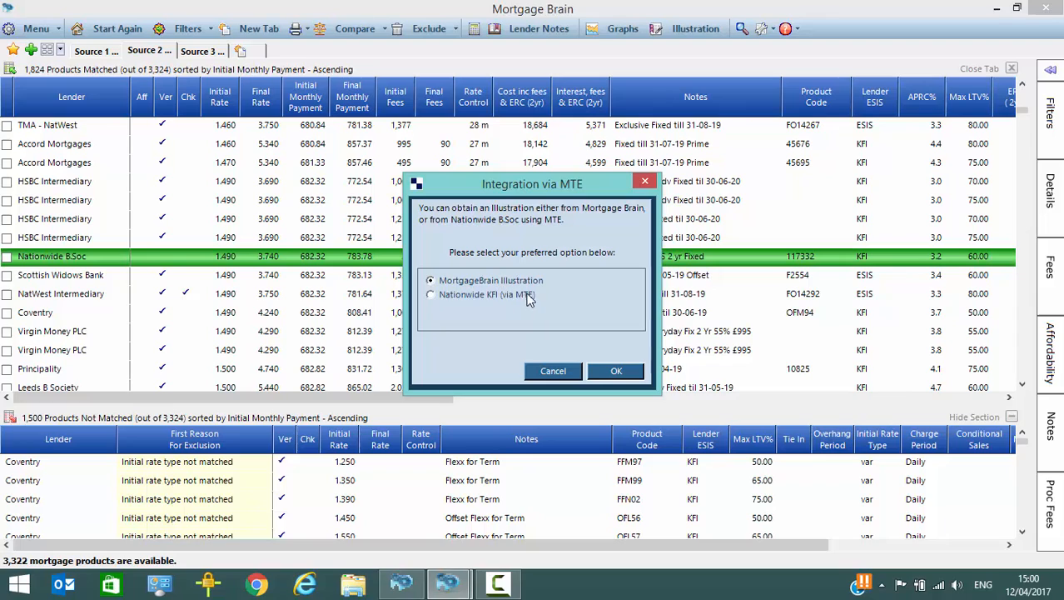
mouse_move(500, 310)
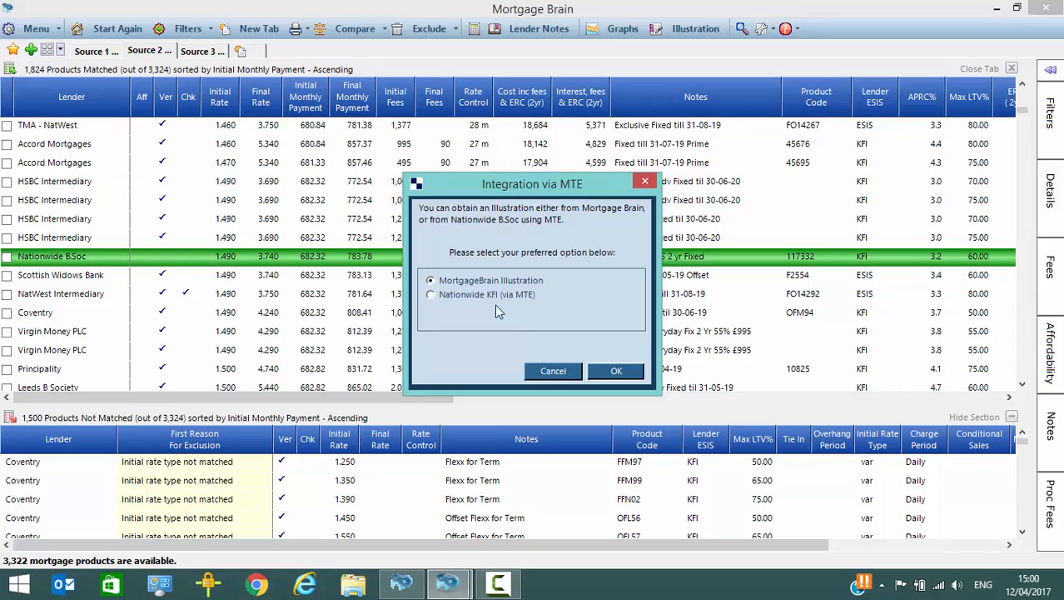
mouse_move(525, 311)
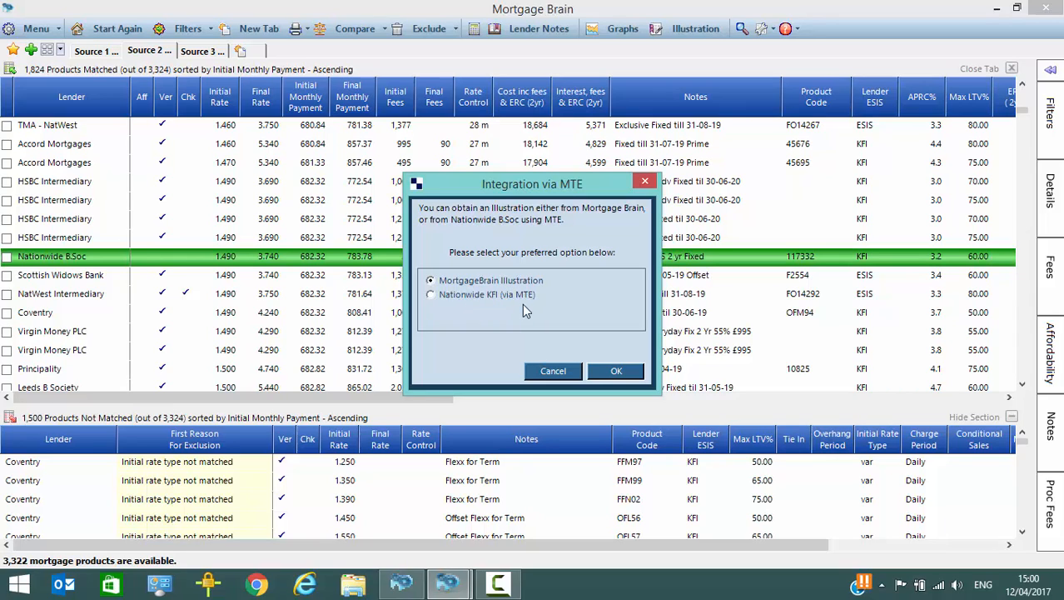
mouse_move(550, 289)
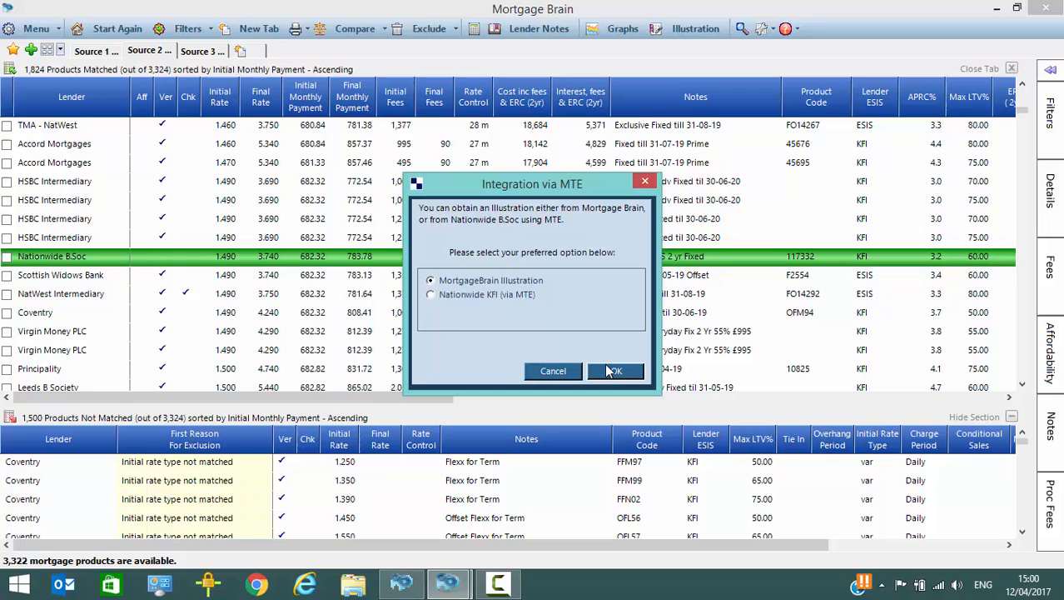
click(617, 370)
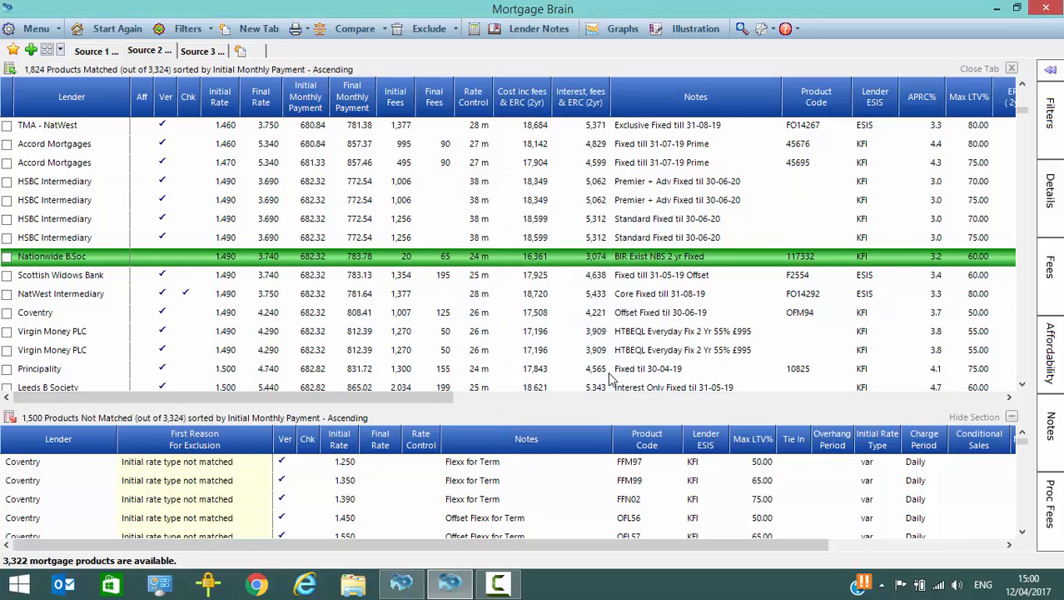
Open Produce an Illustration and review the Details, Fees and Proc Fee sections.
click(696, 28)
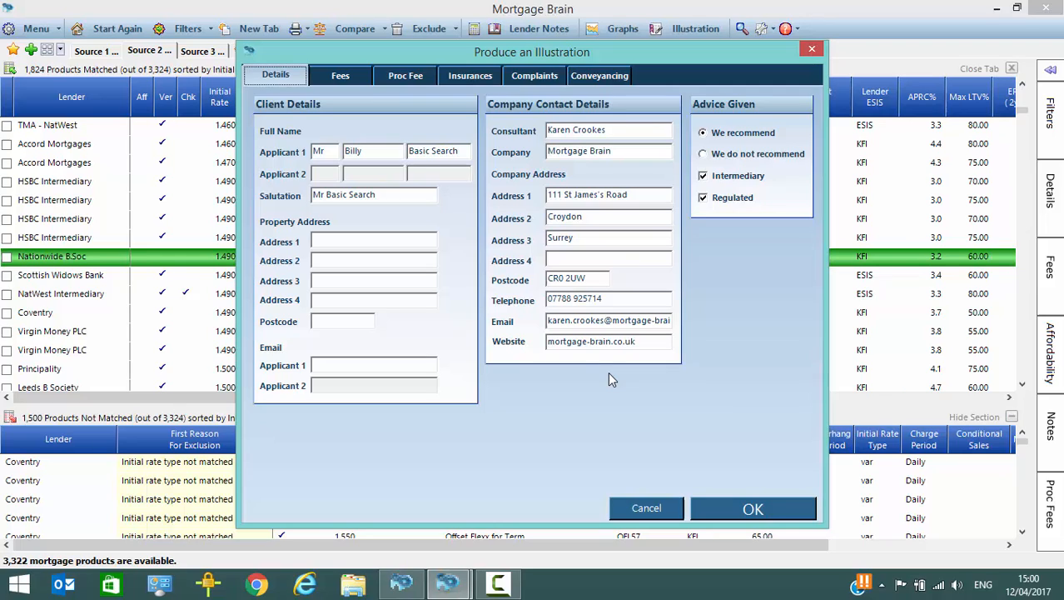
mouse_move(404, 228)
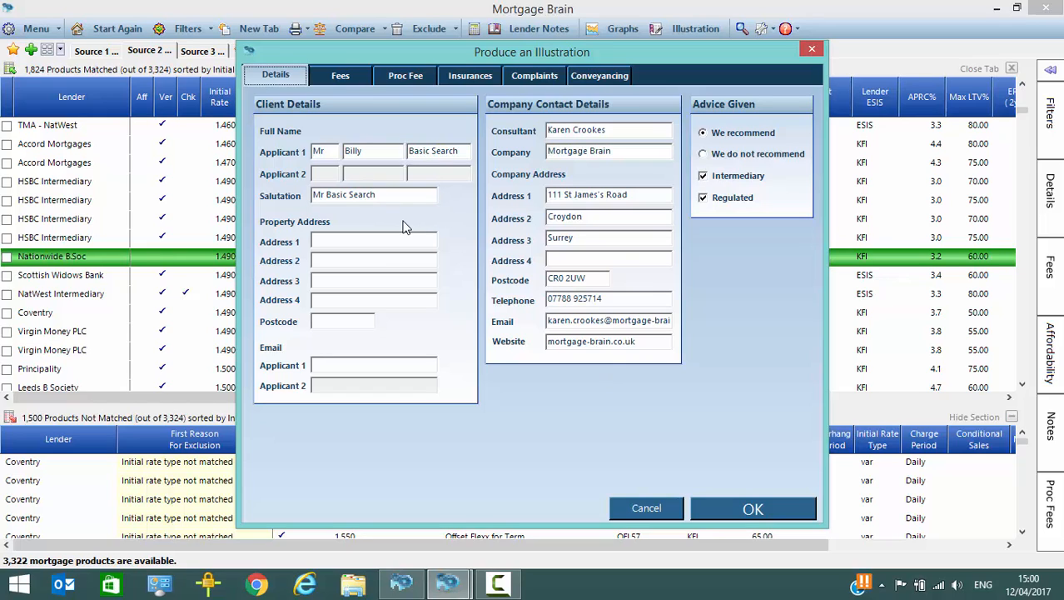
click(340, 75)
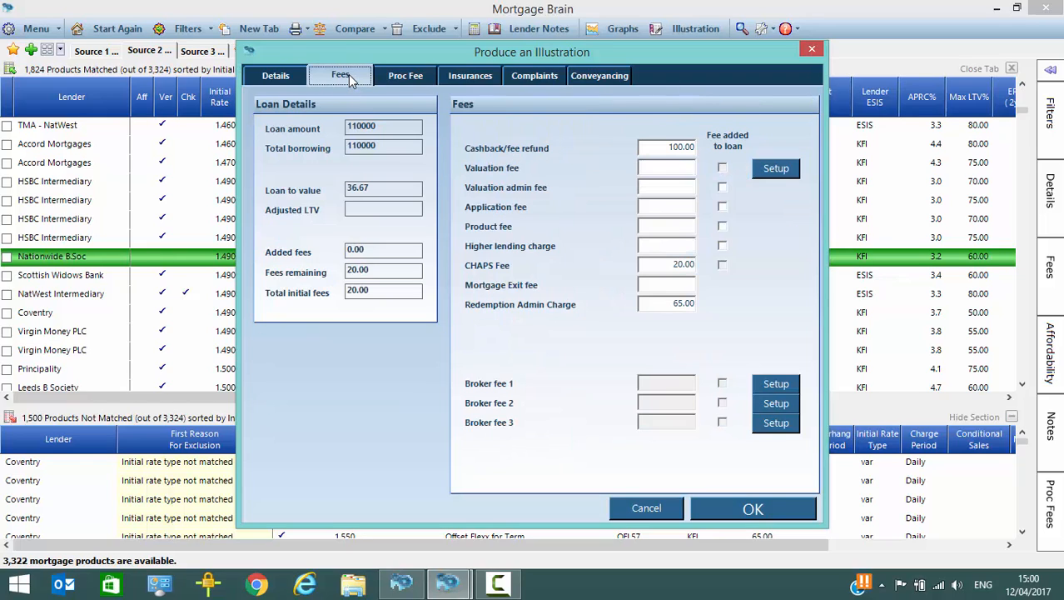
mouse_move(606, 156)
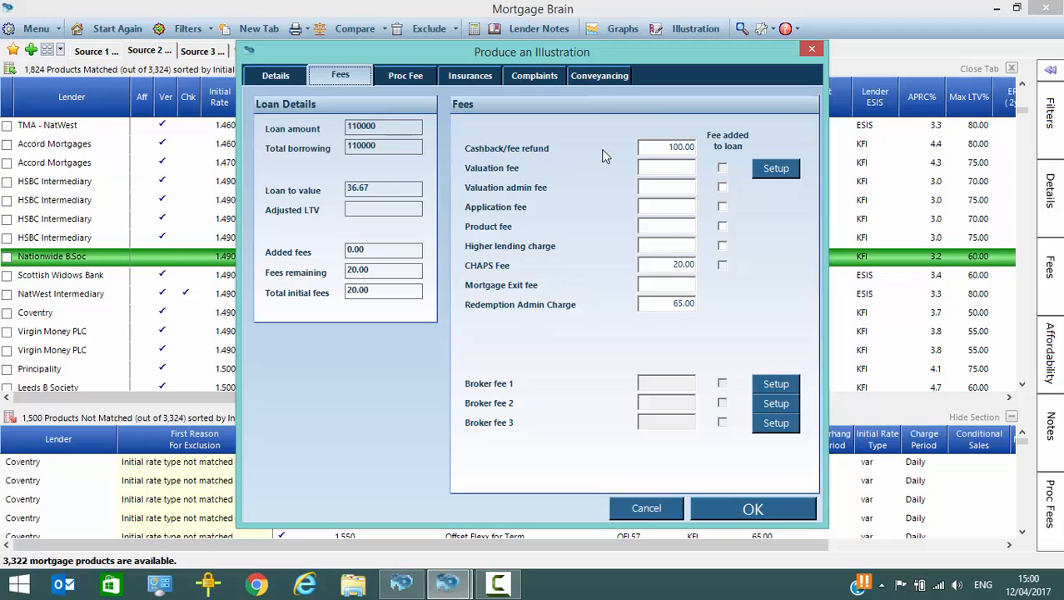
mouse_move(632, 264)
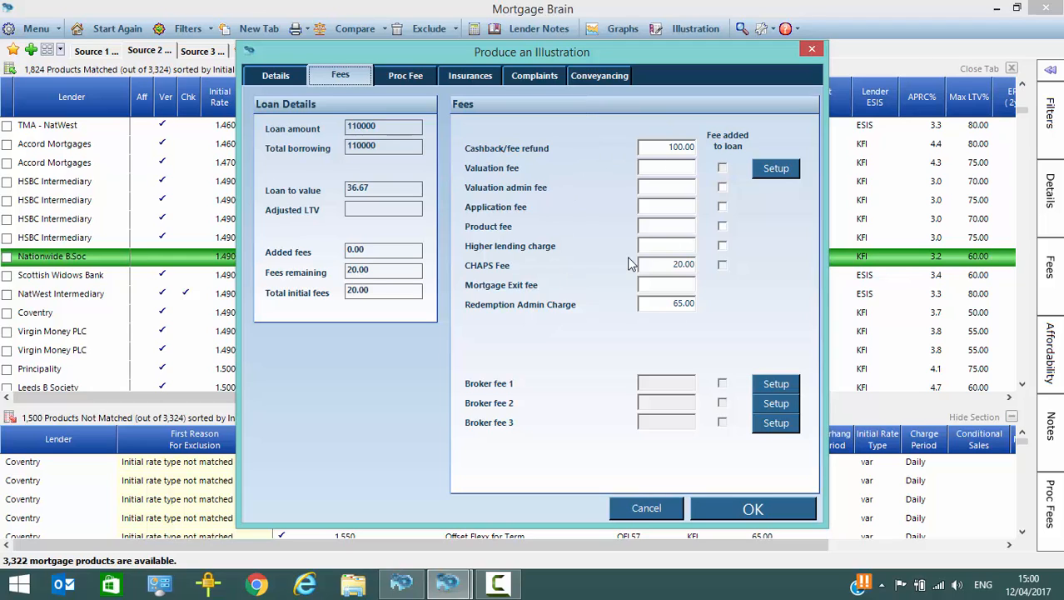
click(406, 75)
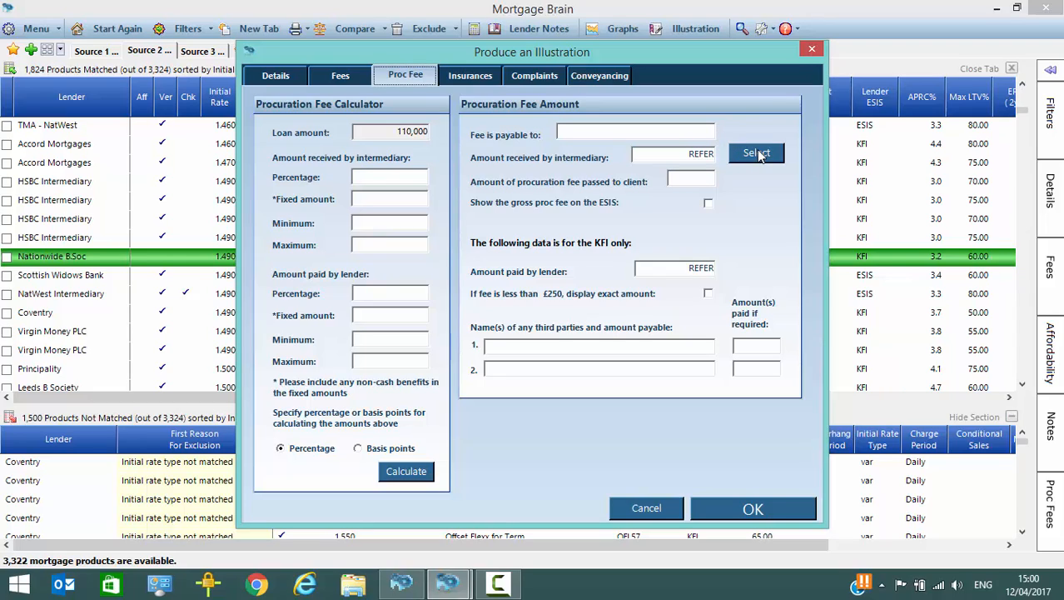
mouse_move(760, 165)
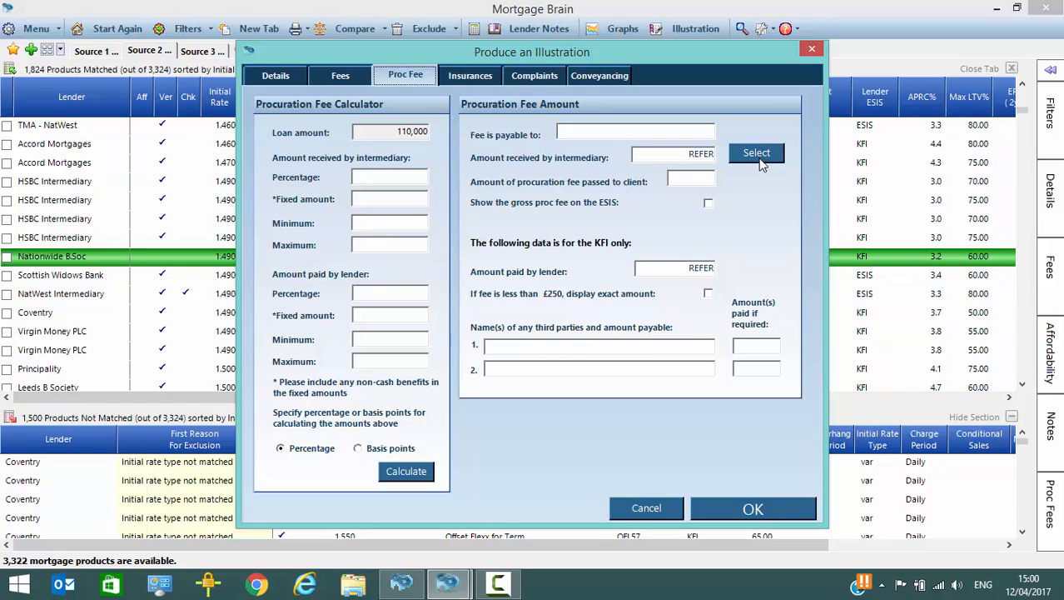
Select the L&G network club procurement fee for the illustration.
click(756, 153)
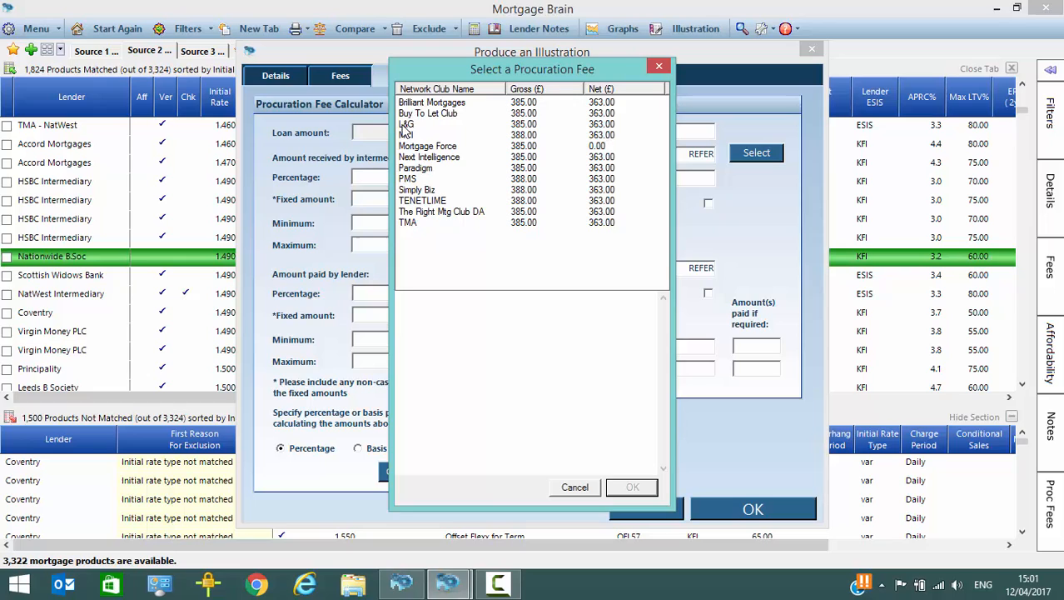
click(408, 125)
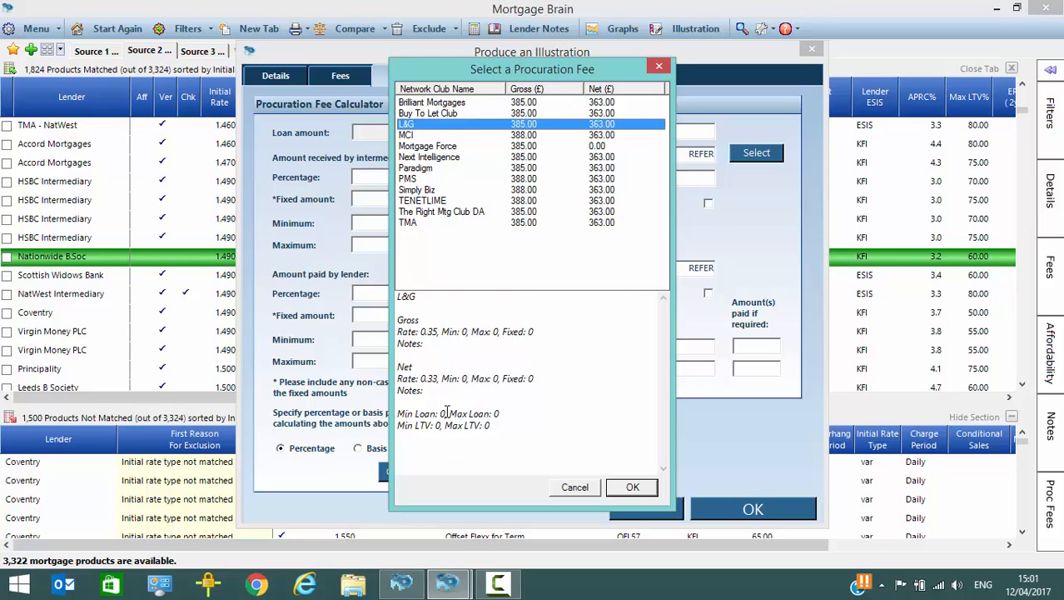
click(632, 487)
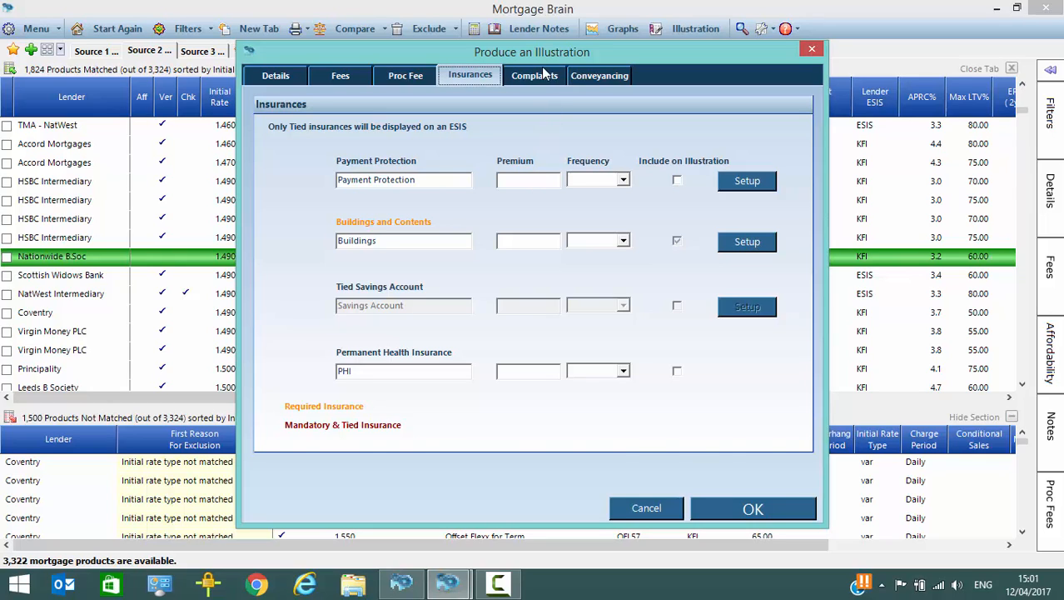
Review the ESIS complaints text and conveyancing fees, then return to client details.
click(534, 75)
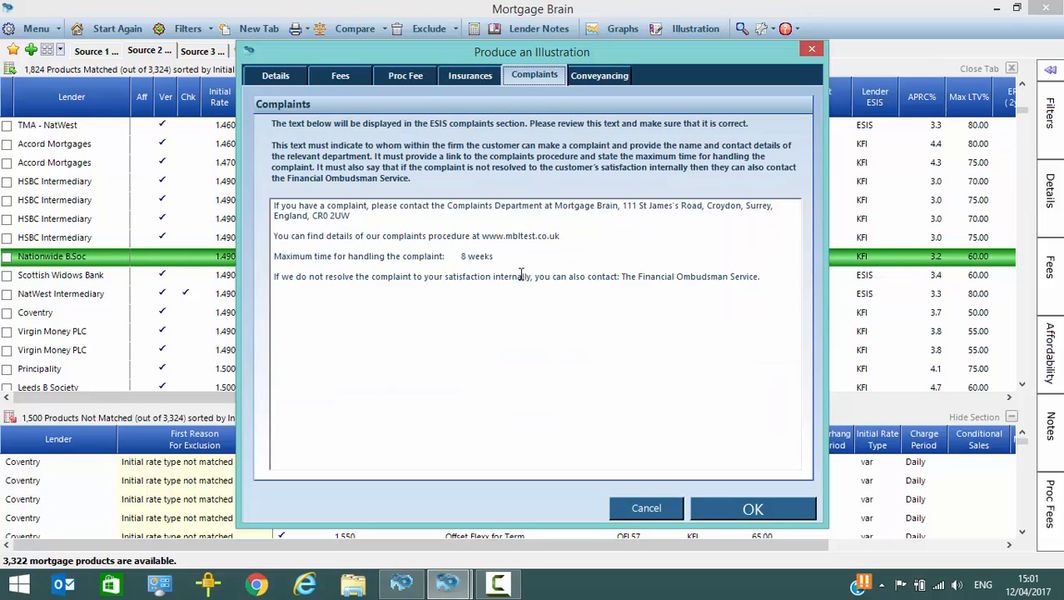
mouse_move(475, 309)
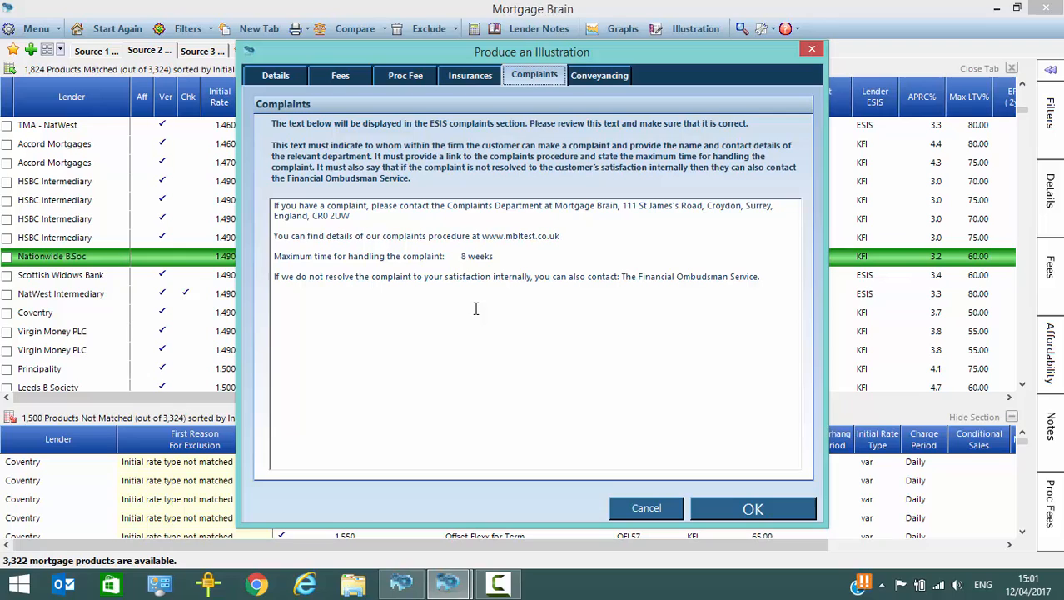
mouse_move(587, 90)
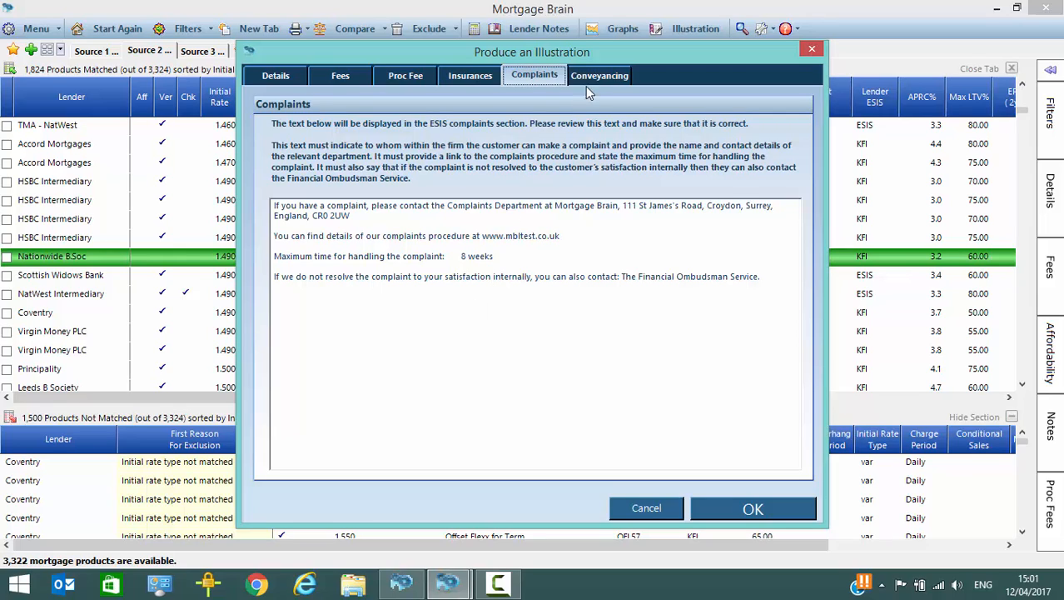
click(600, 75)
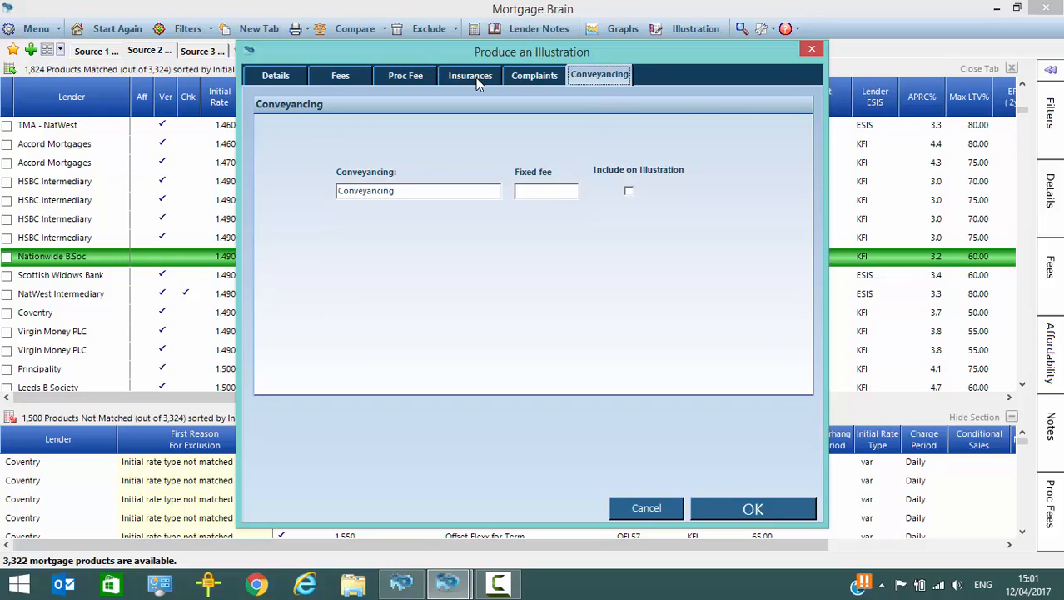
click(276, 75)
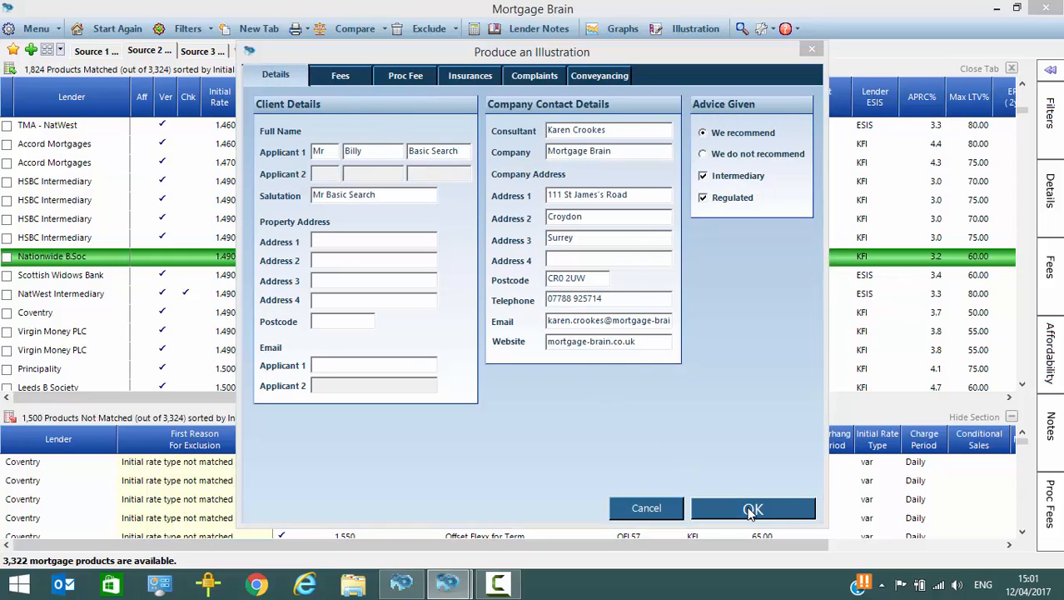
Produce the illustration documents, opening esis.pdf for Mr Billy Basic Search.
click(753, 508)
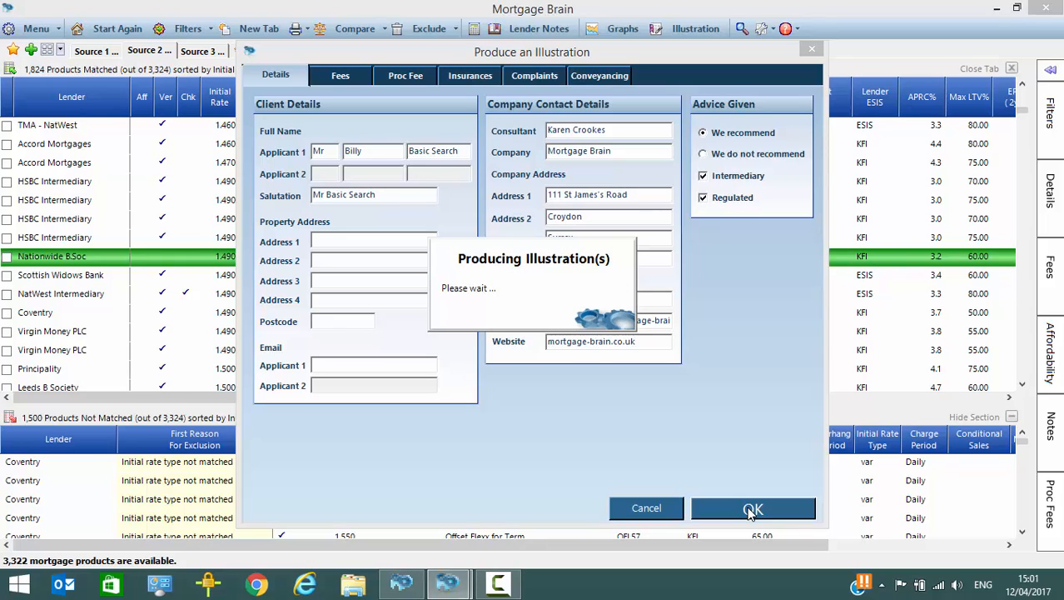
click(753, 508)
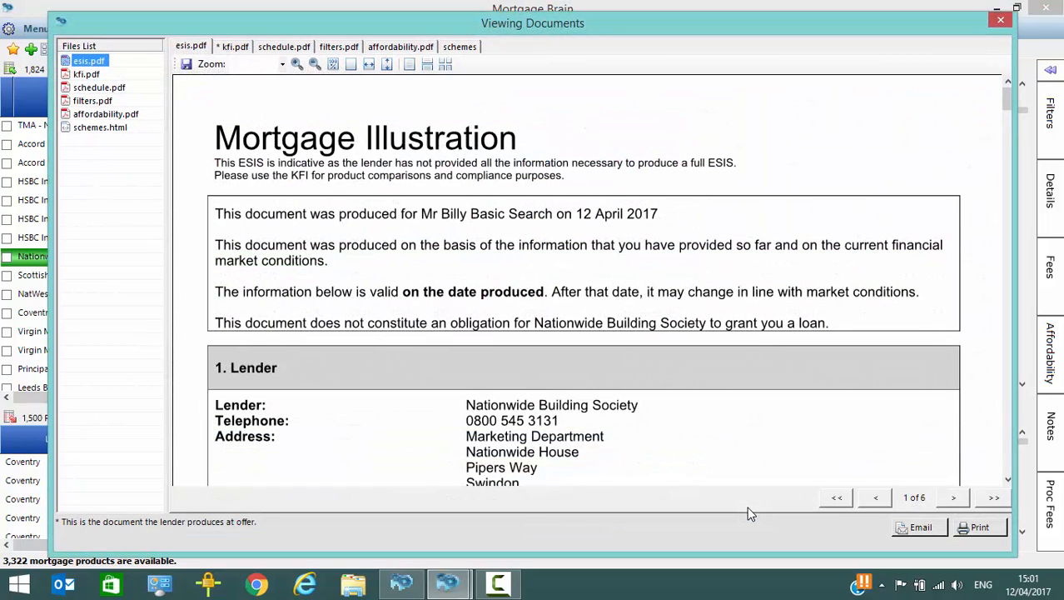
mouse_move(296, 129)
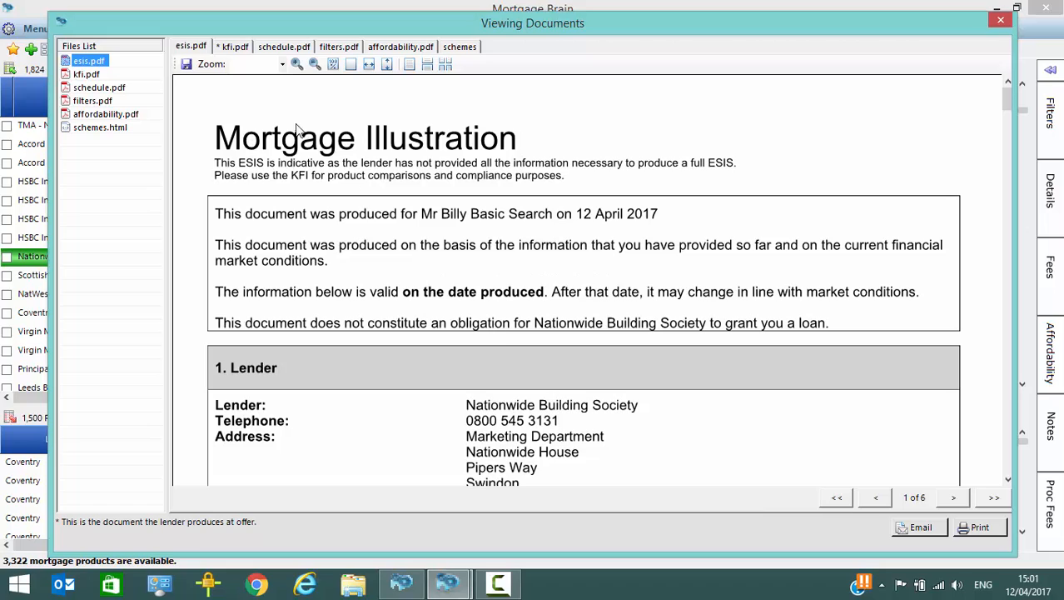
mouse_move(215, 65)
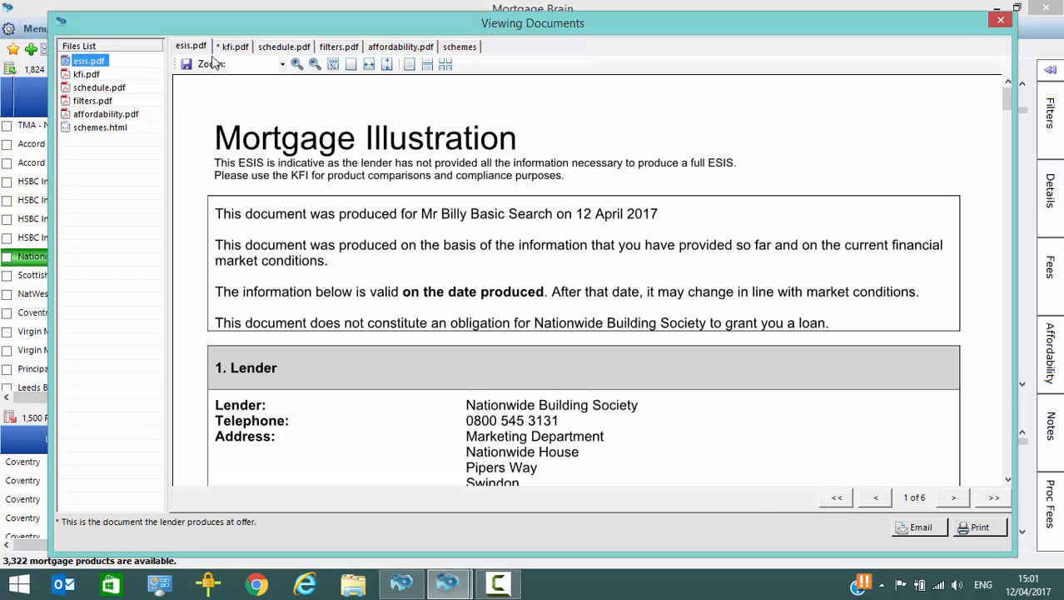
mouse_move(288, 62)
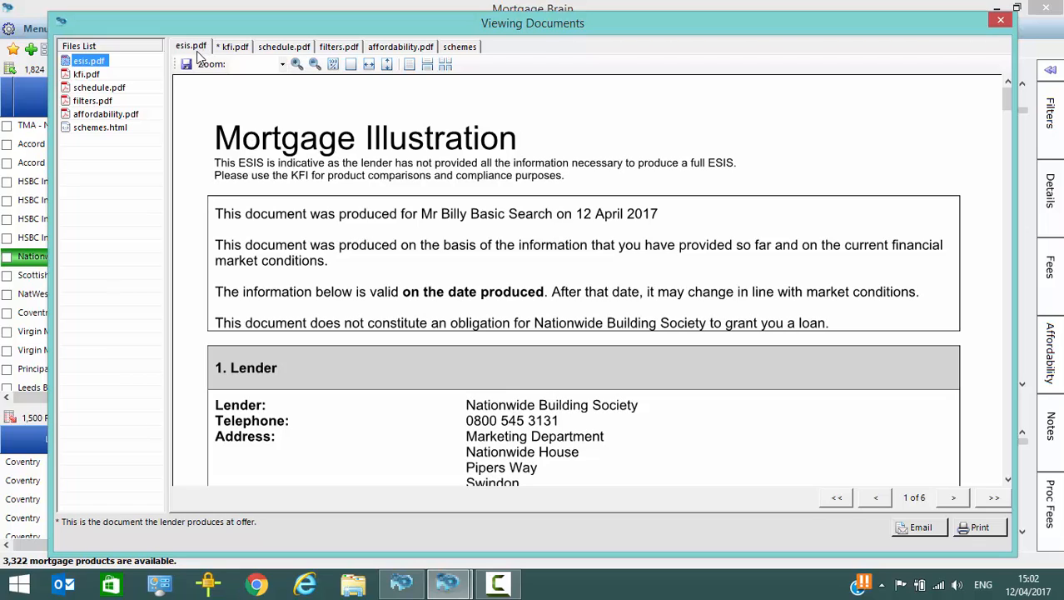
mouse_move(239, 57)
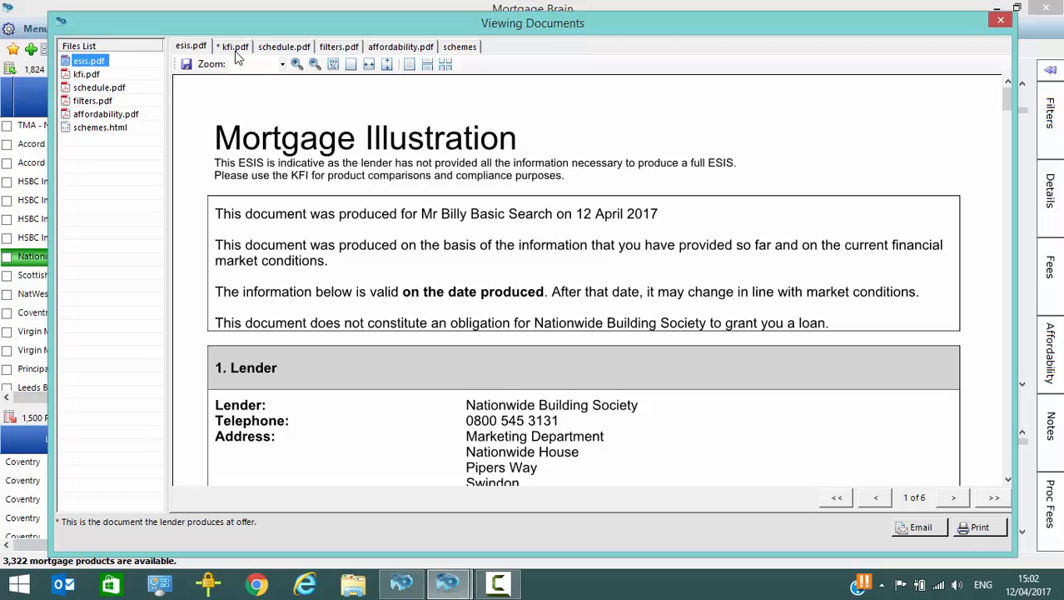
mouse_move(225, 54)
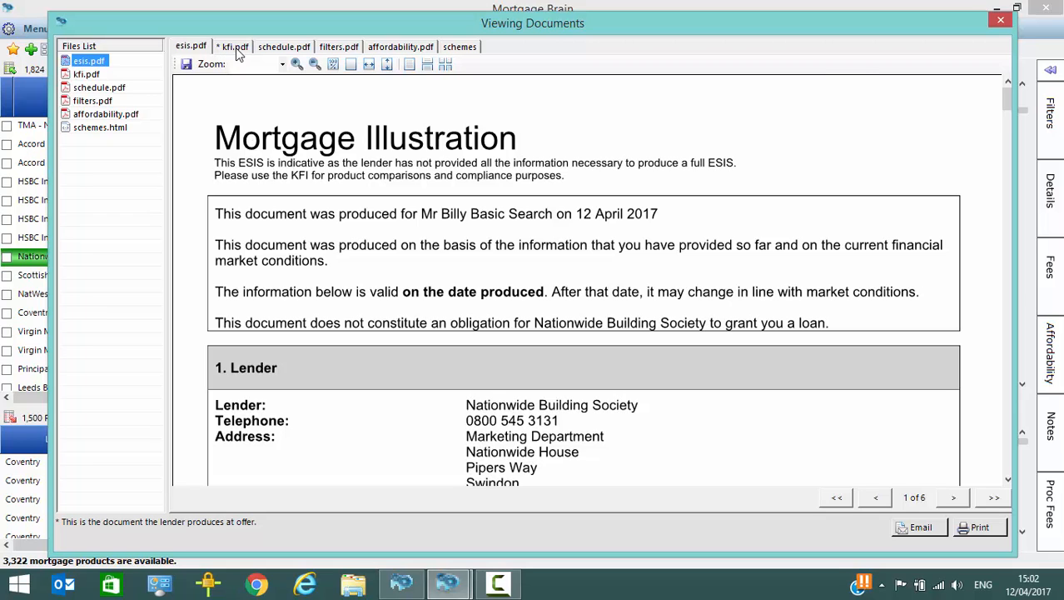
View kfi.pdf, schedule.pdf, filters.pdf, affordability.pdf and the schemes comparison table in turn.
click(234, 46)
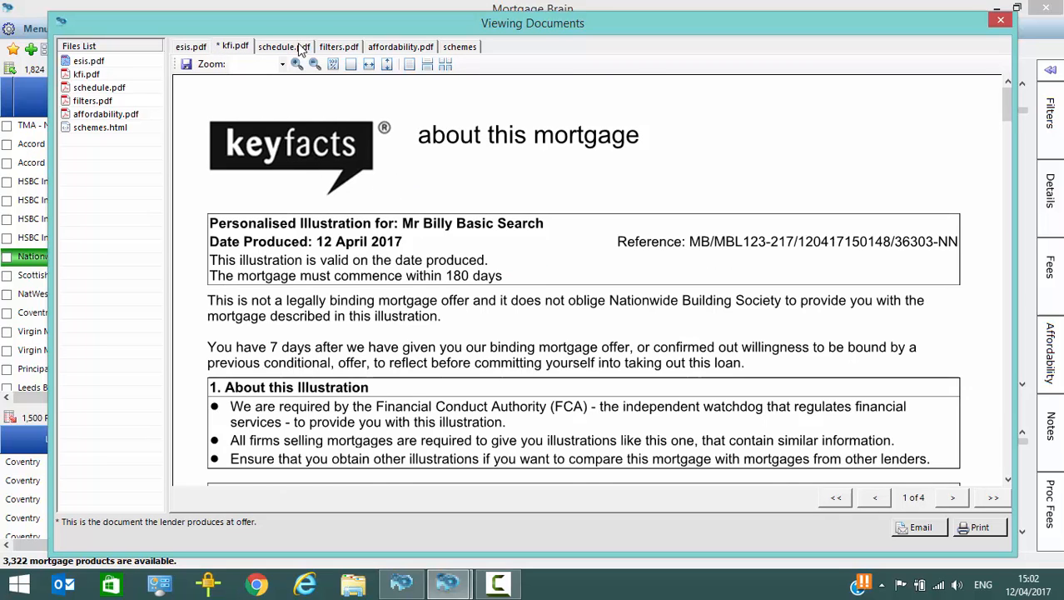
click(284, 46)
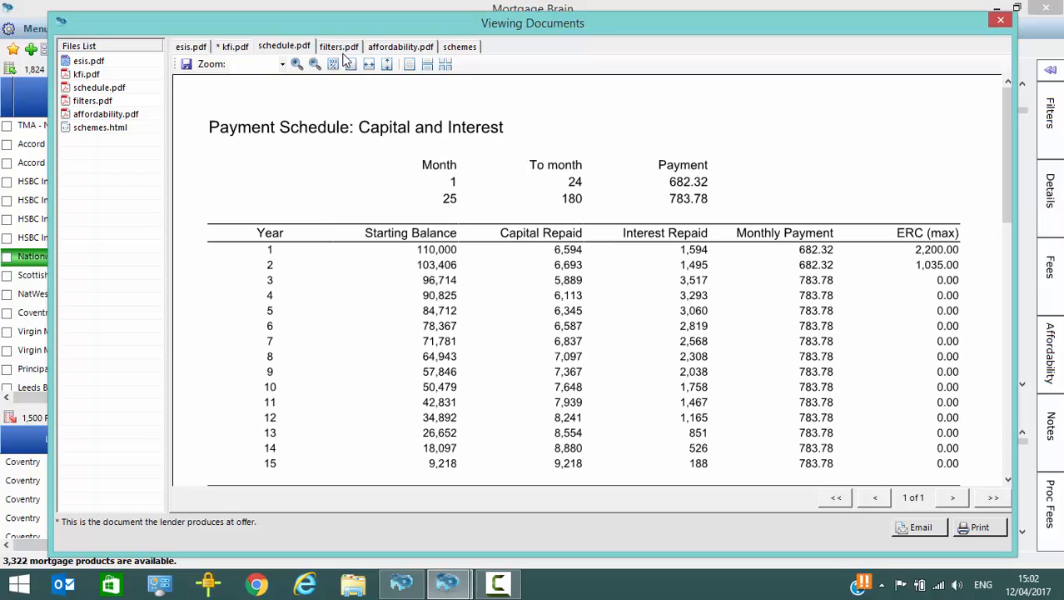
click(339, 46)
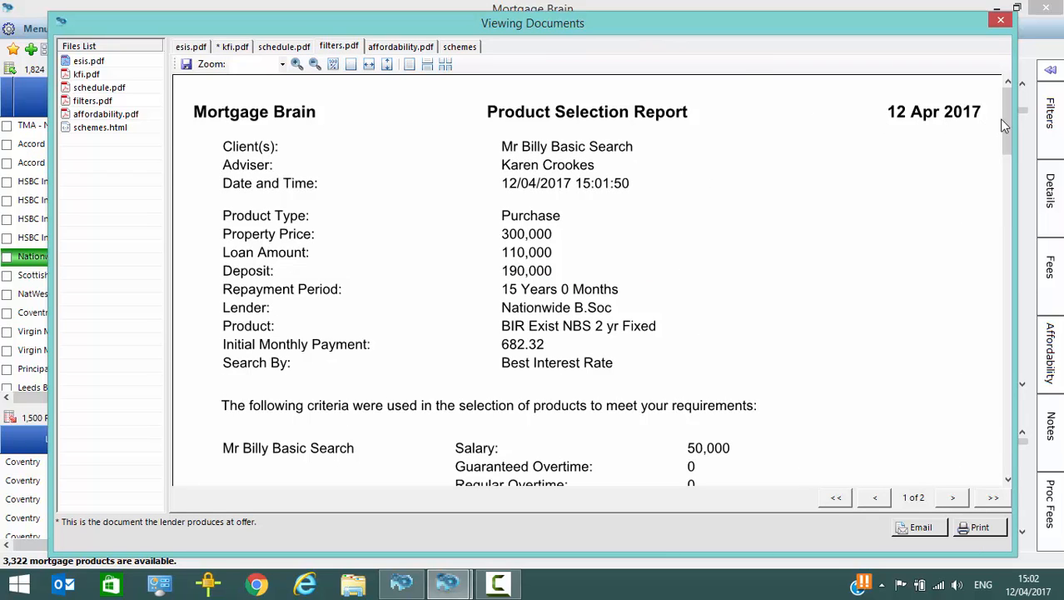
scroll(down, 3)
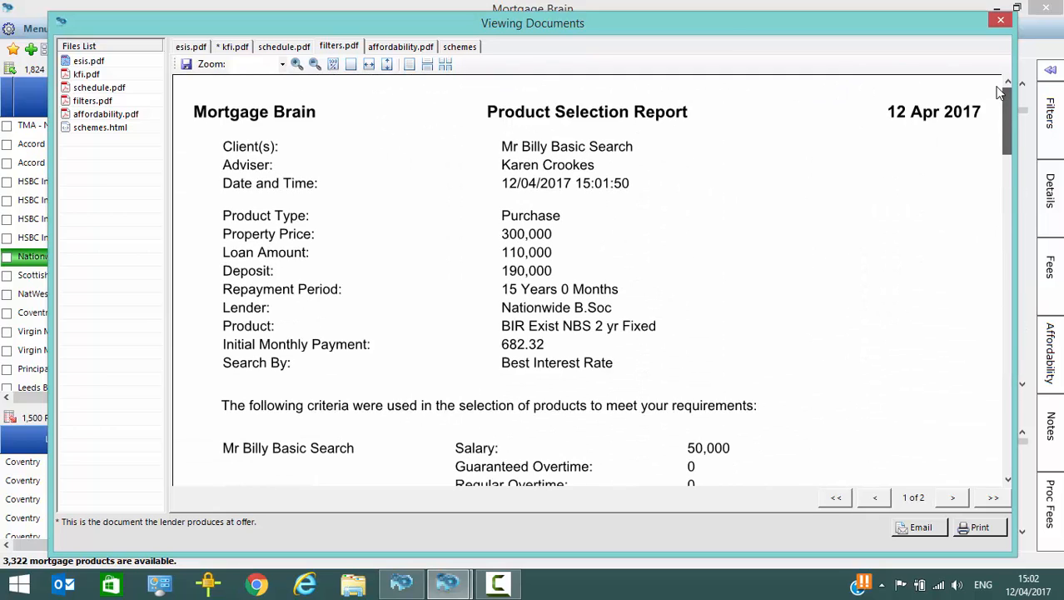
click(401, 46)
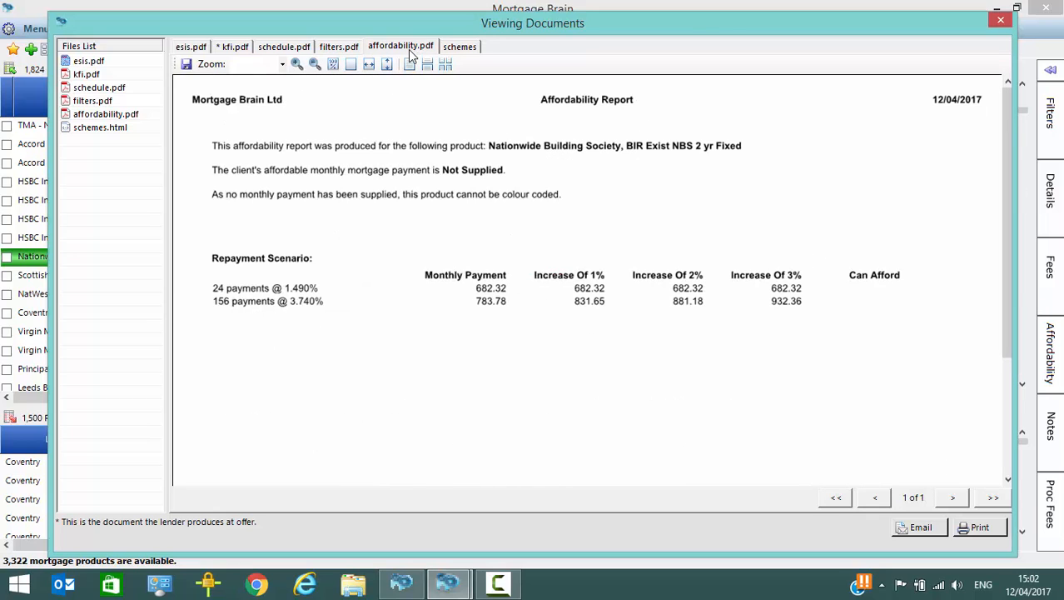
click(459, 46)
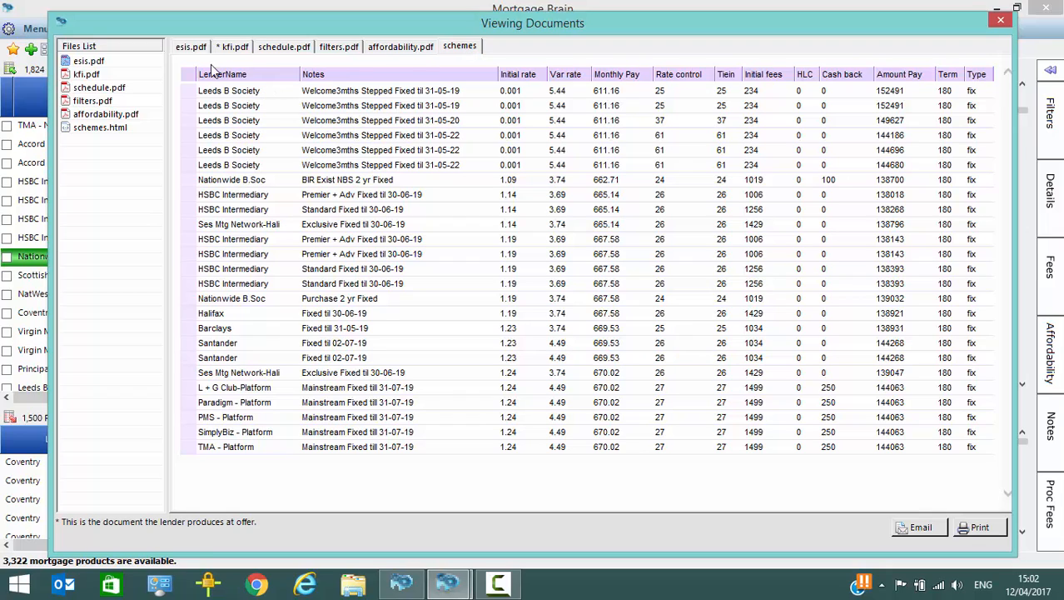
mouse_move(206, 65)
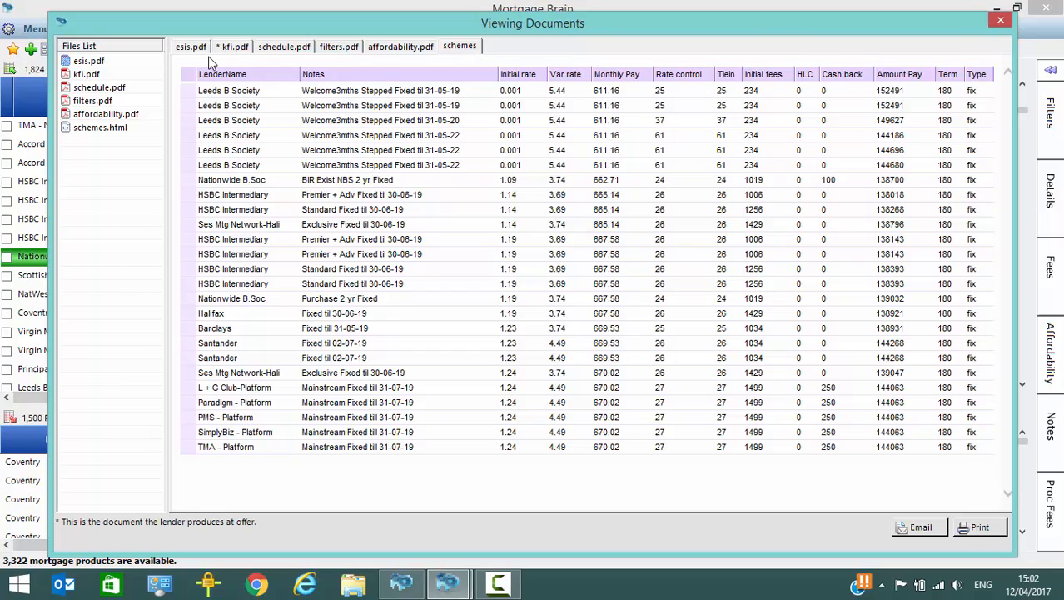
mouse_move(473, 78)
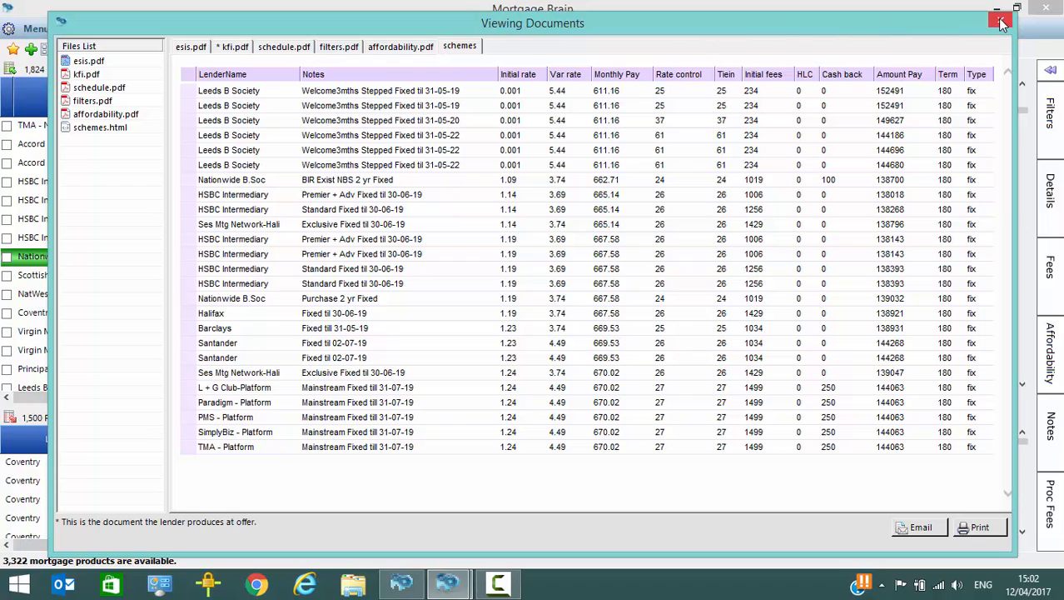
mouse_move(1003, 22)
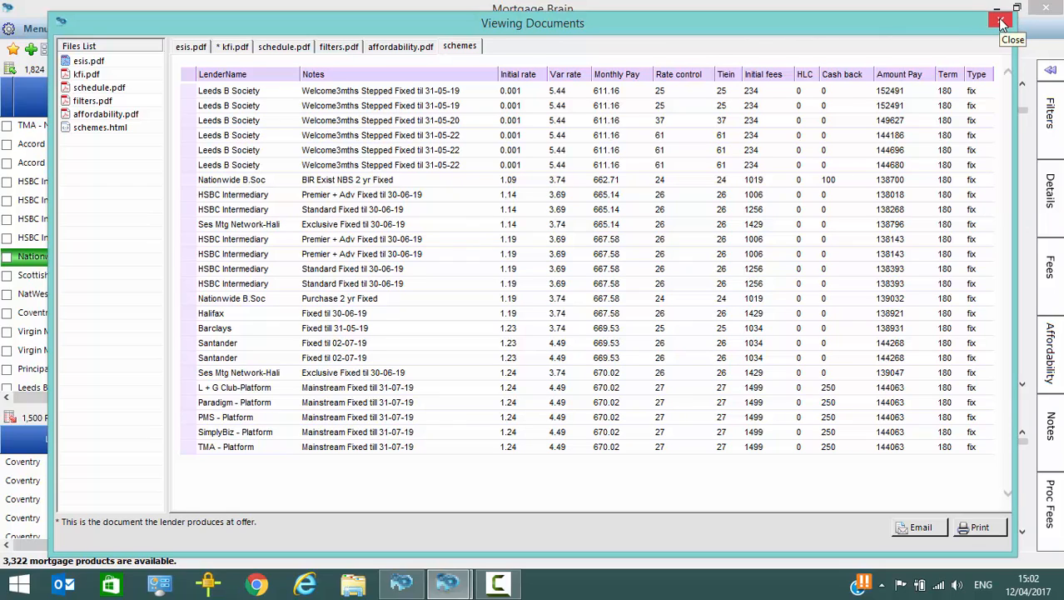
mouse_move(928, 521)
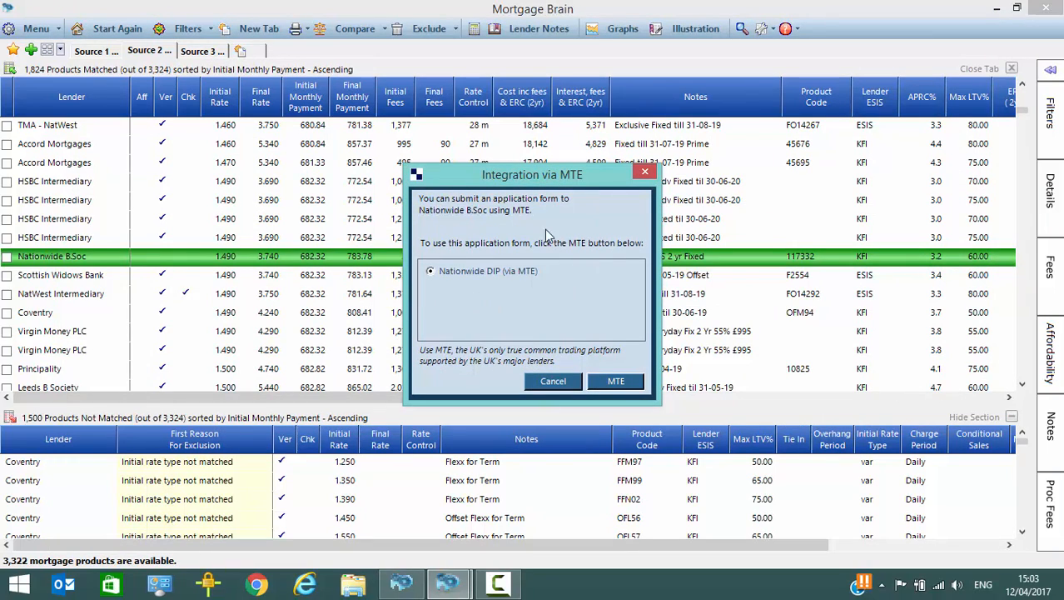
mouse_move(477, 311)
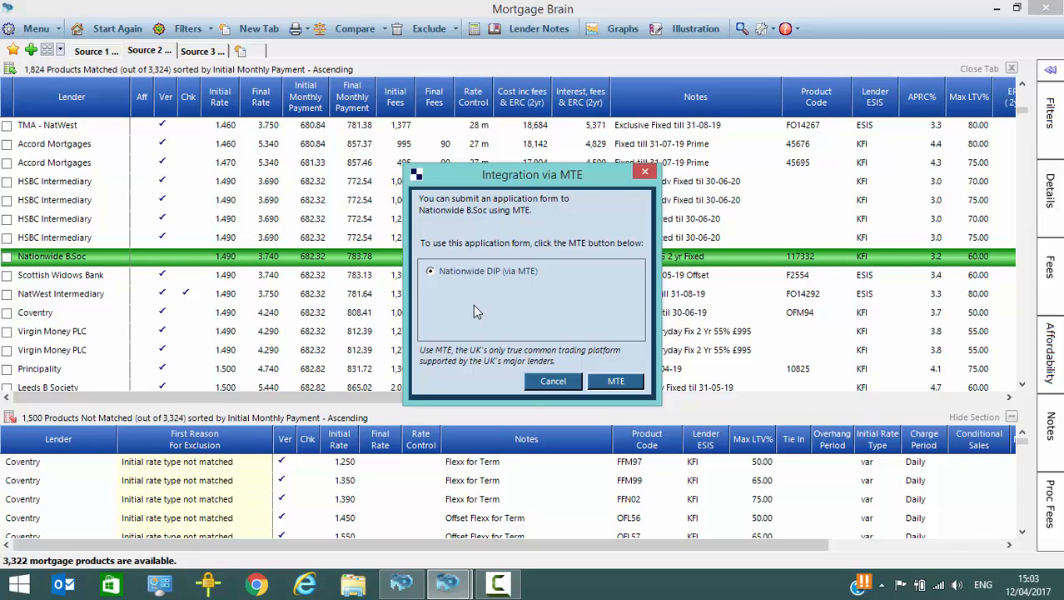
mouse_move(543, 382)
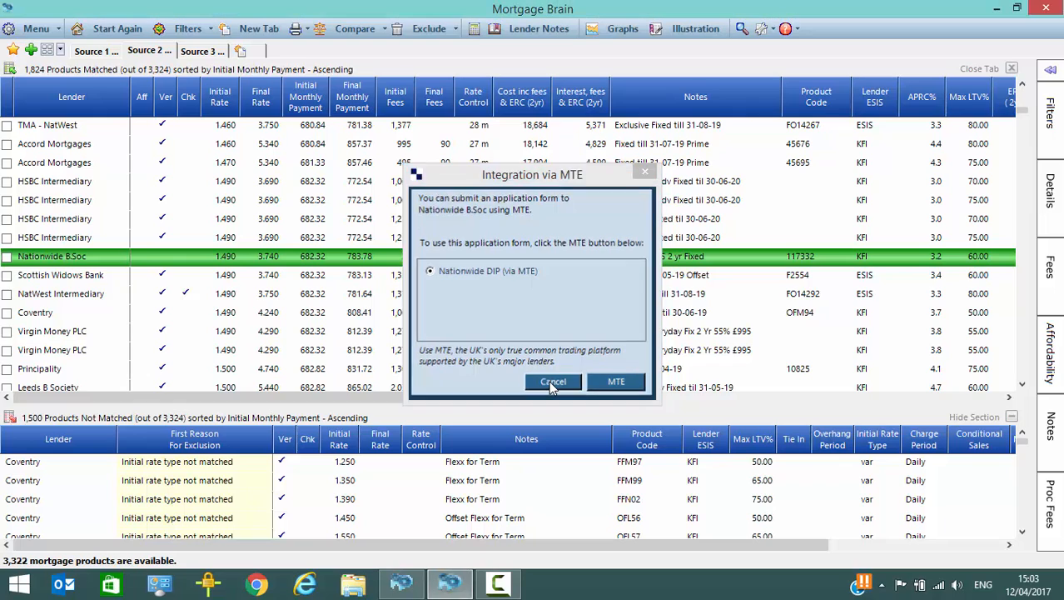
Cancel the MTE prompt, declining to submit a Nationwide application.
click(552, 381)
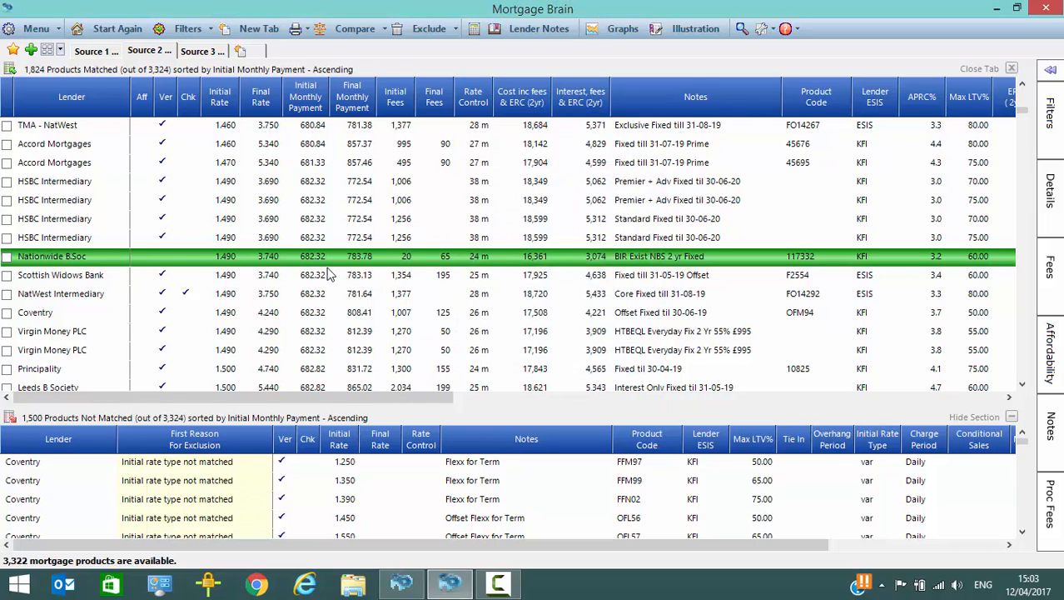